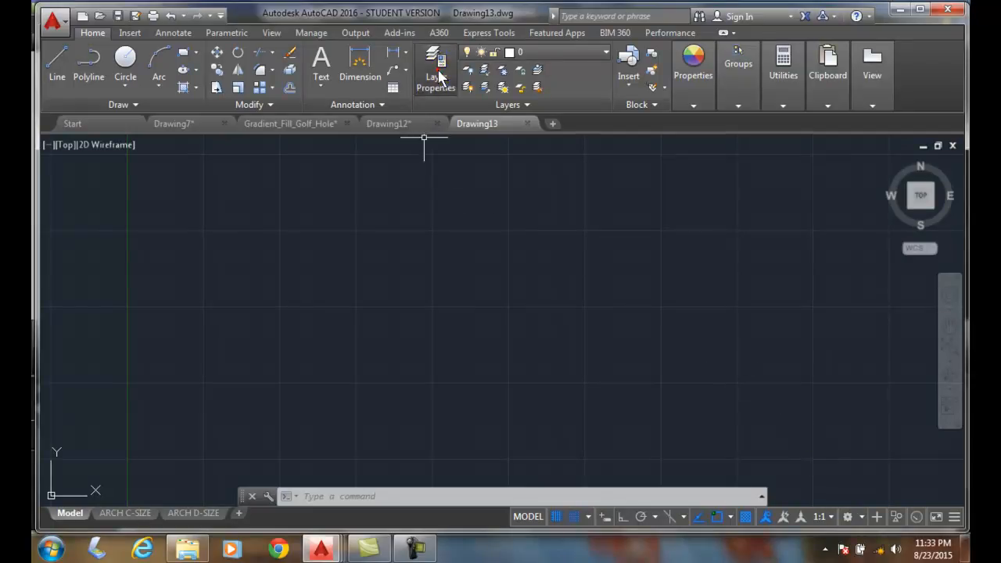
Step: Bring up the Layer Properties Manager listing all 63 layers of Drawing13
click(434, 71)
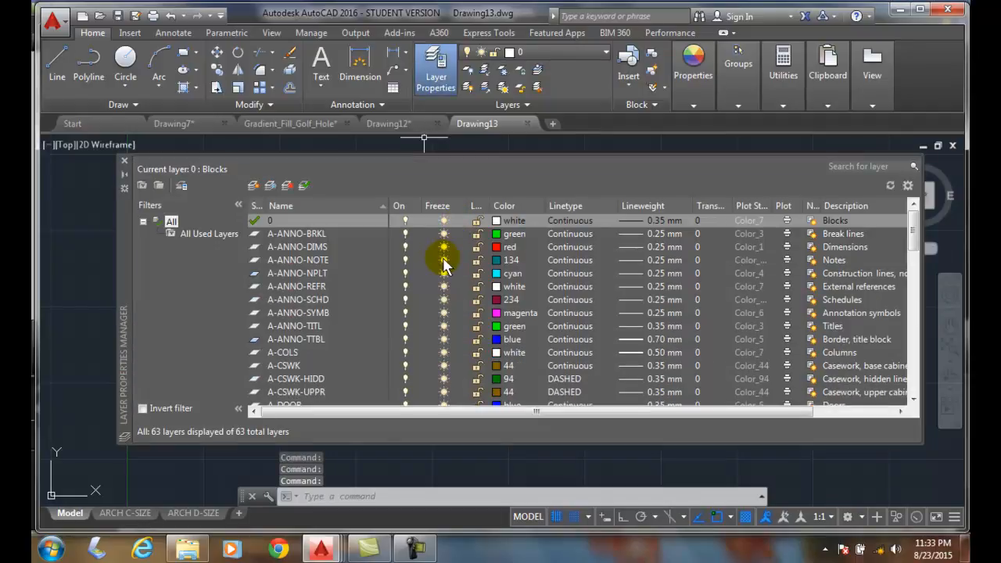
mouse_move(175, 203)
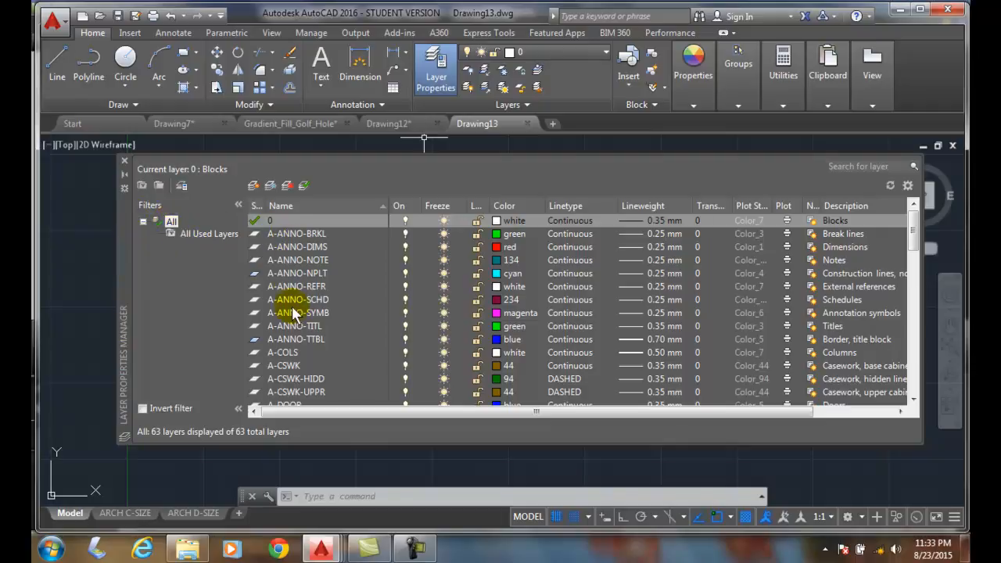
mouse_move(204, 284)
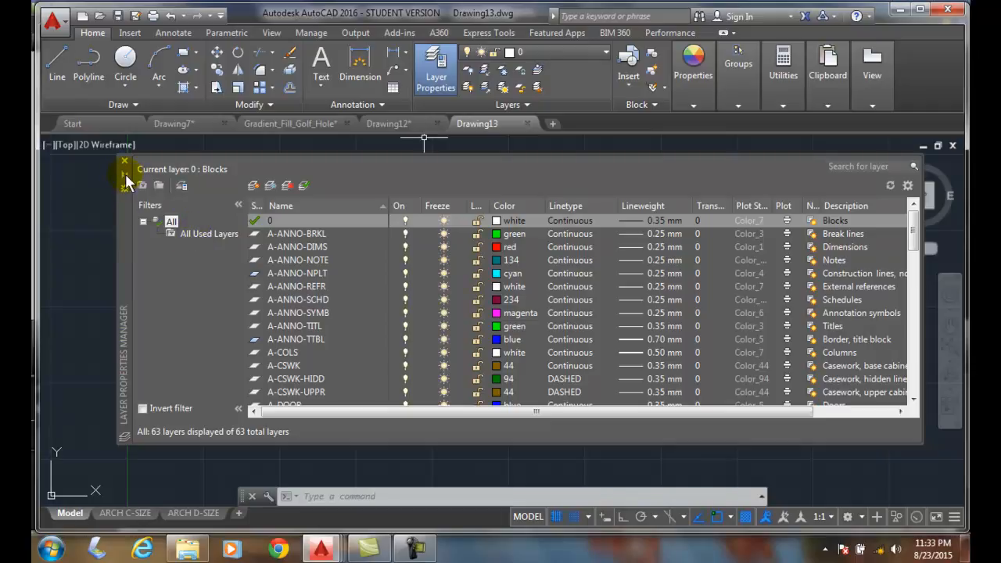
mouse_move(144, 185)
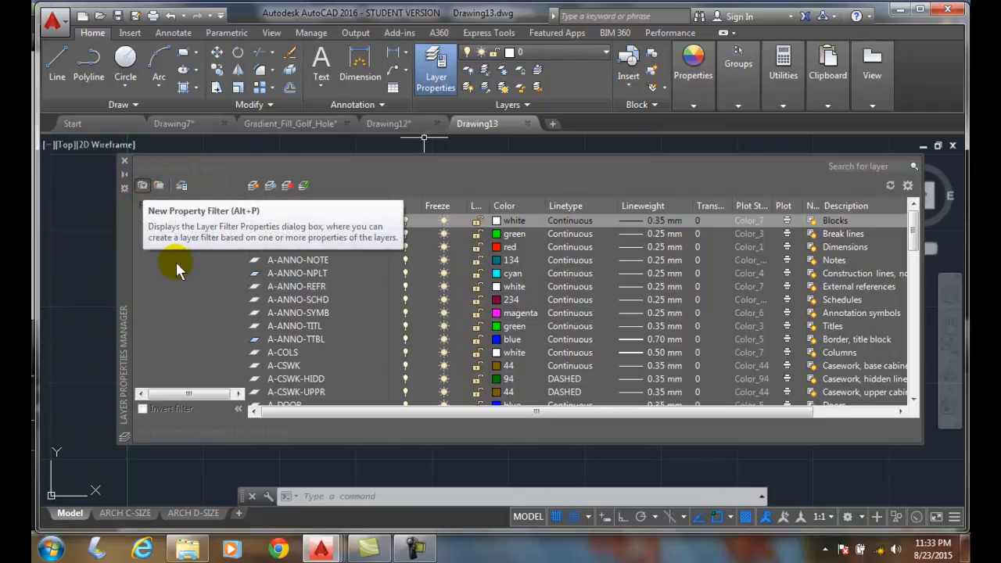
Step: Create property filter 'Arch Layer' with name criterion A*, showing 37 of 63 layers
click(142, 184)
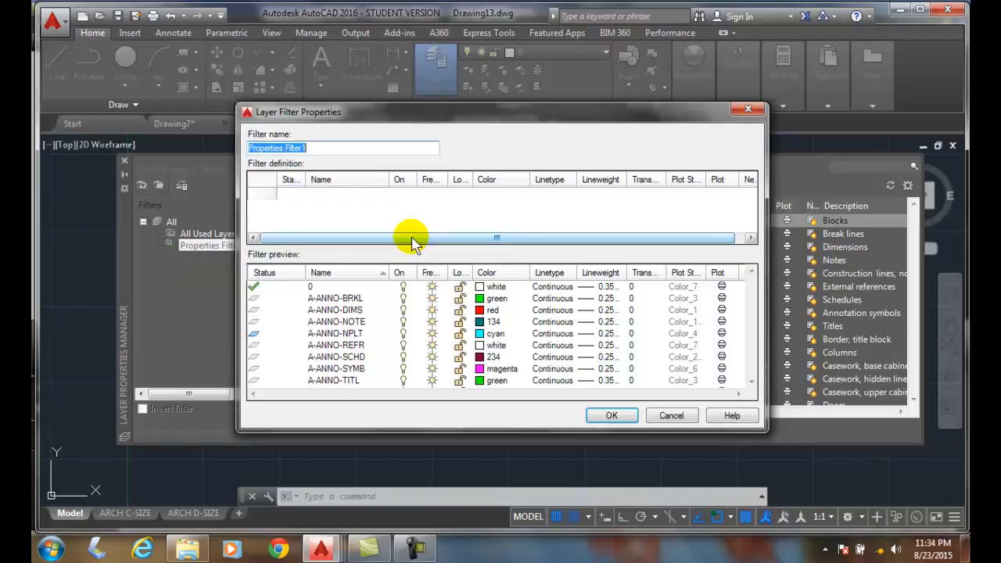
text(Arch)
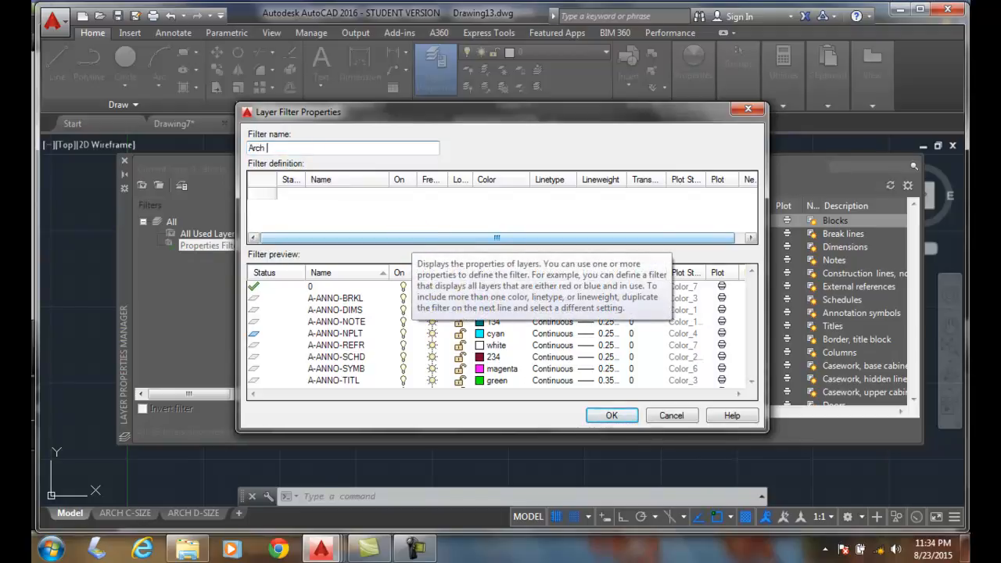
text(Layer)
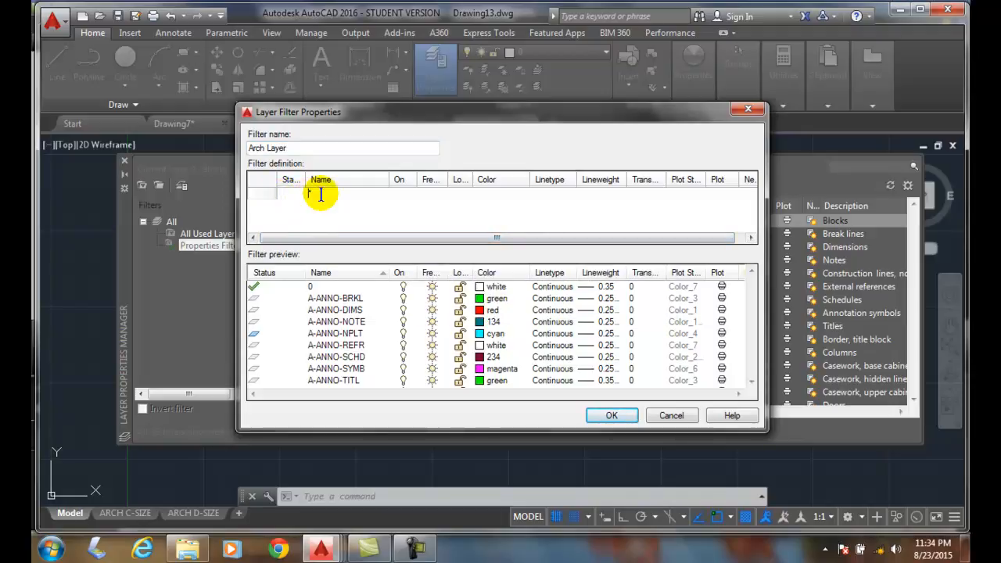
mouse_move(362, 313)
text(A*)
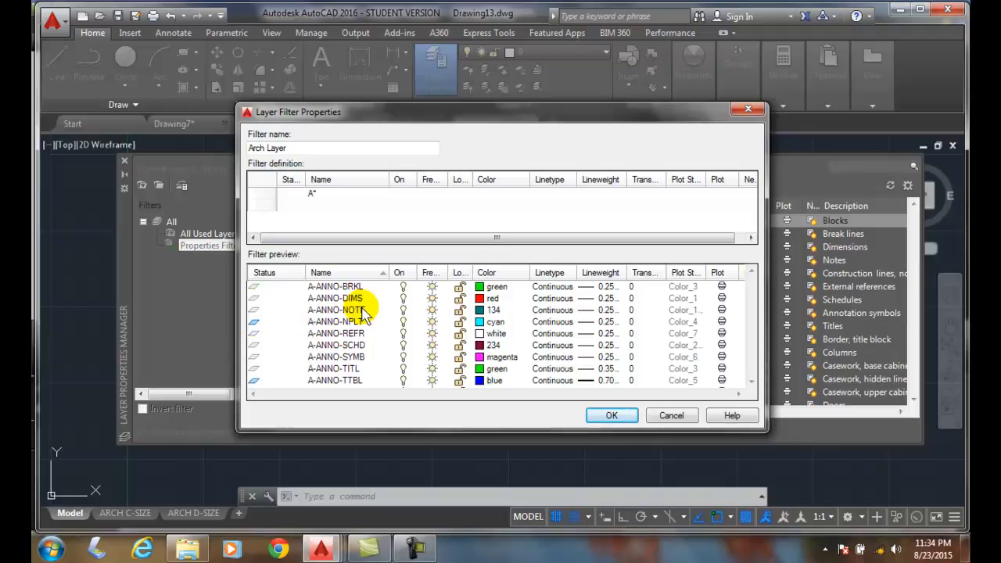
mouse_move(316, 216)
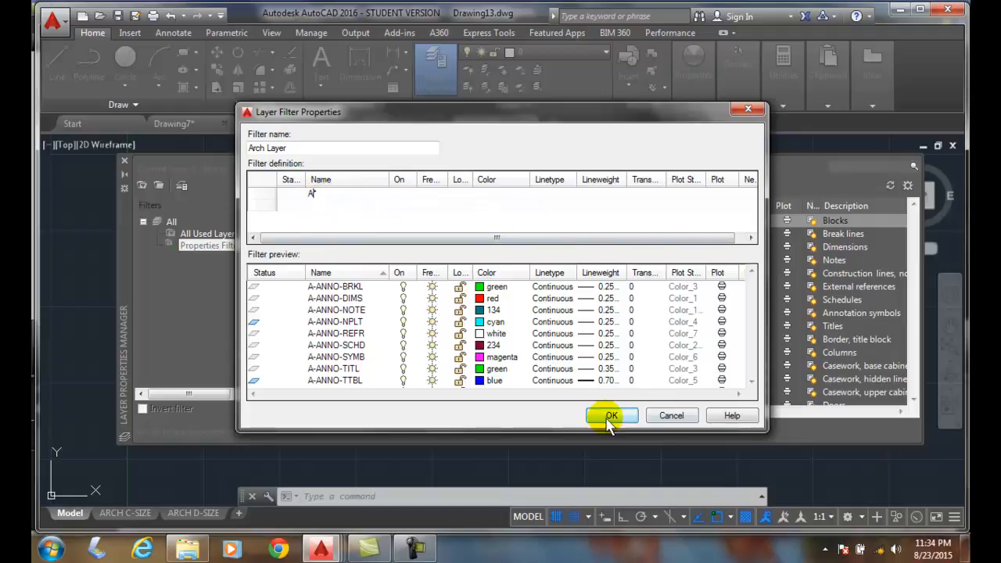
click(610, 416)
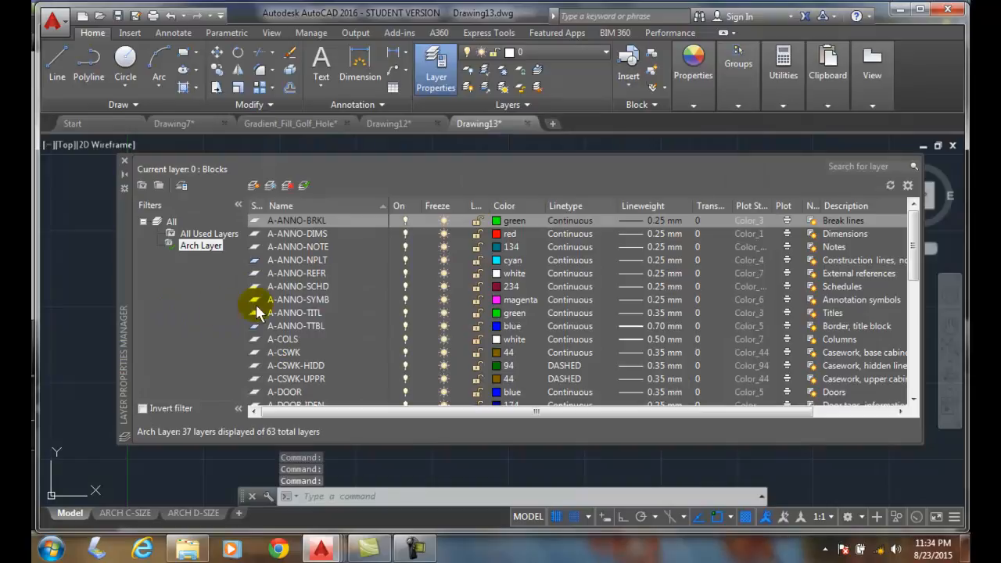
scroll(down, 3)
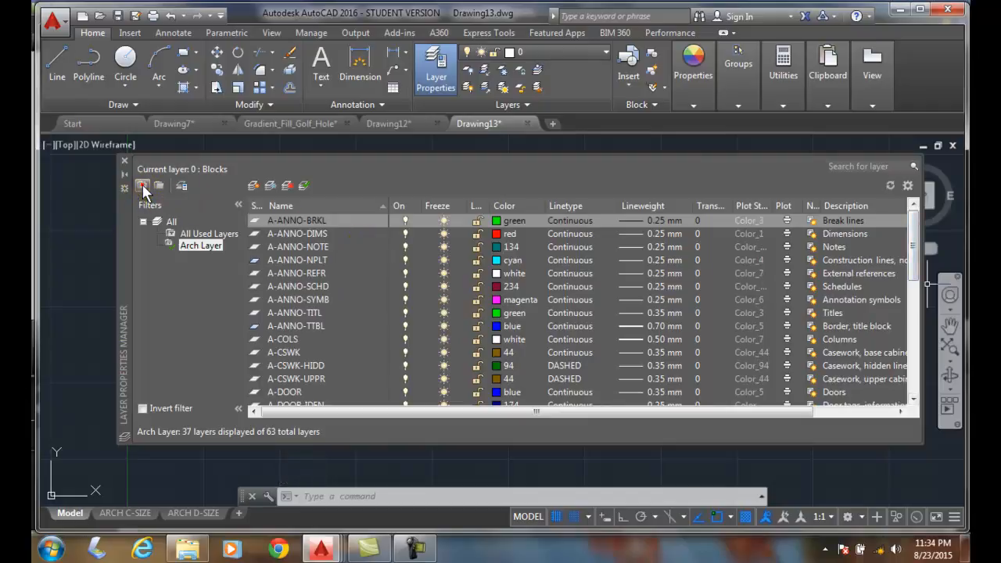
Step: Create property filter 'Electrical Layers' with name criterion E*
click(144, 185)
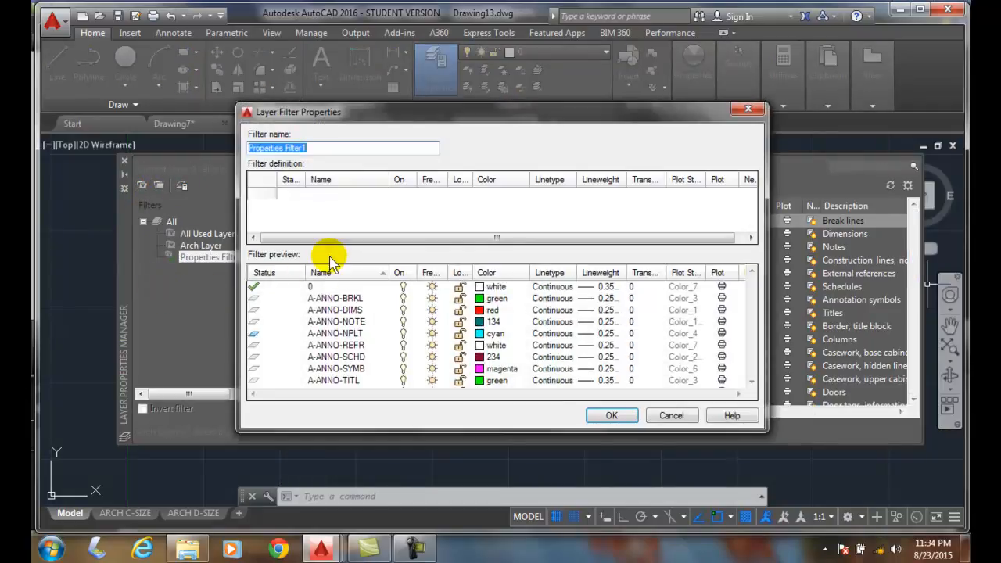
text(Elect)
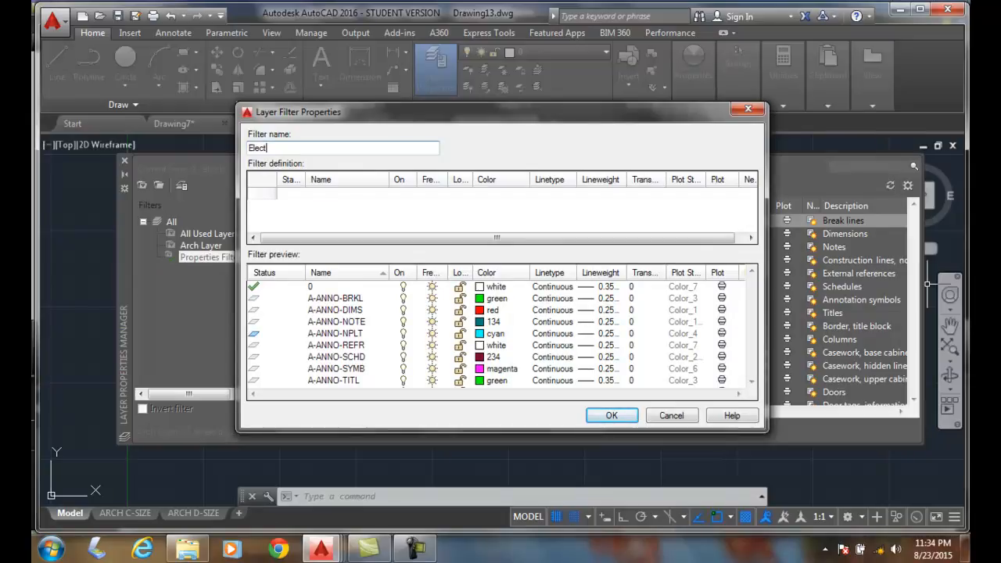
text(rical La)
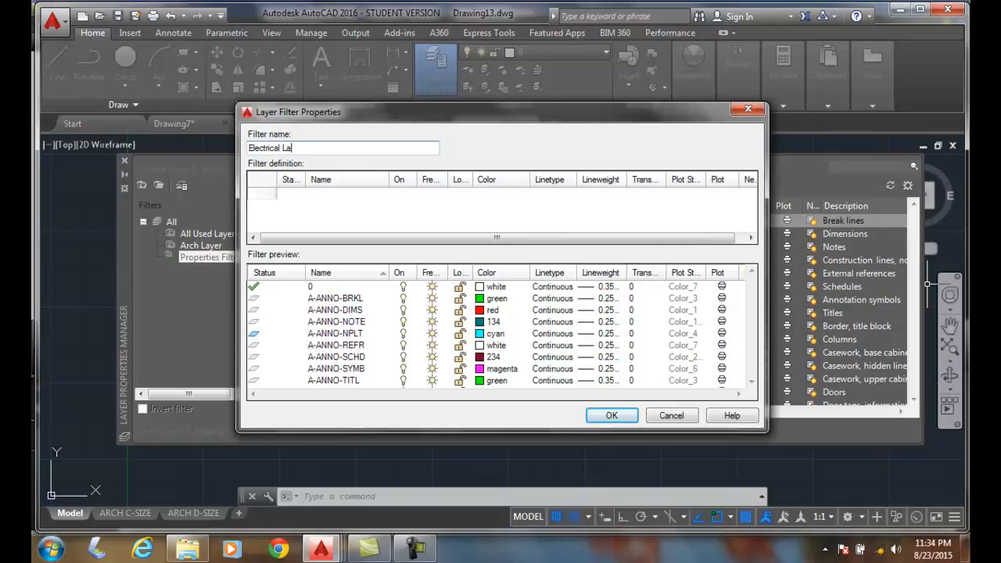
text(yers)
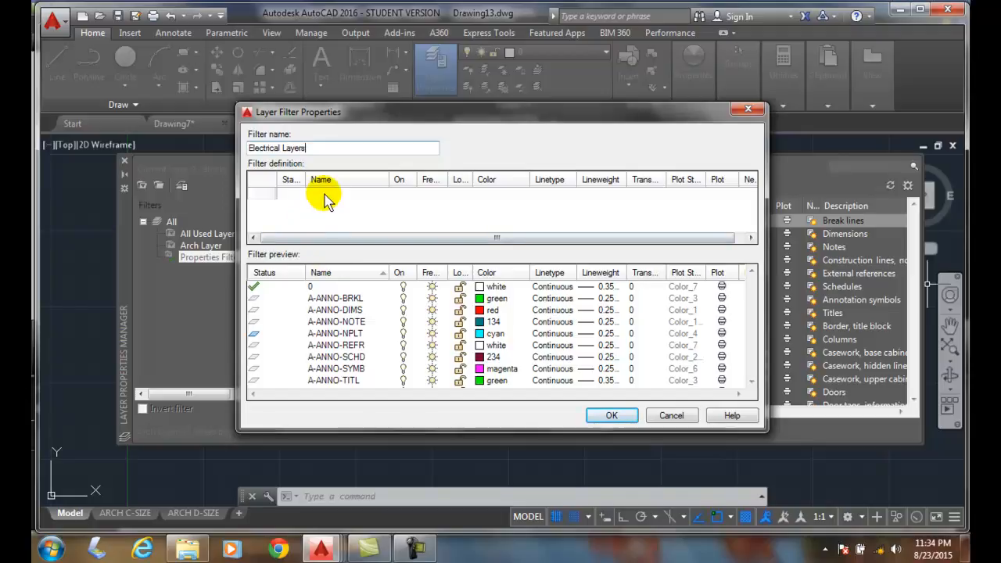
mouse_move(351, 211)
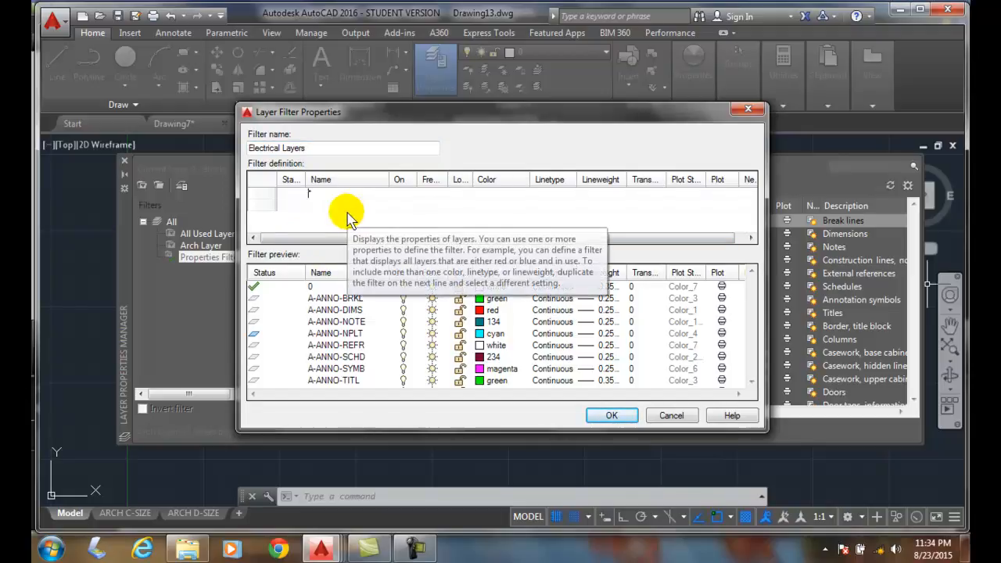
text(E*)
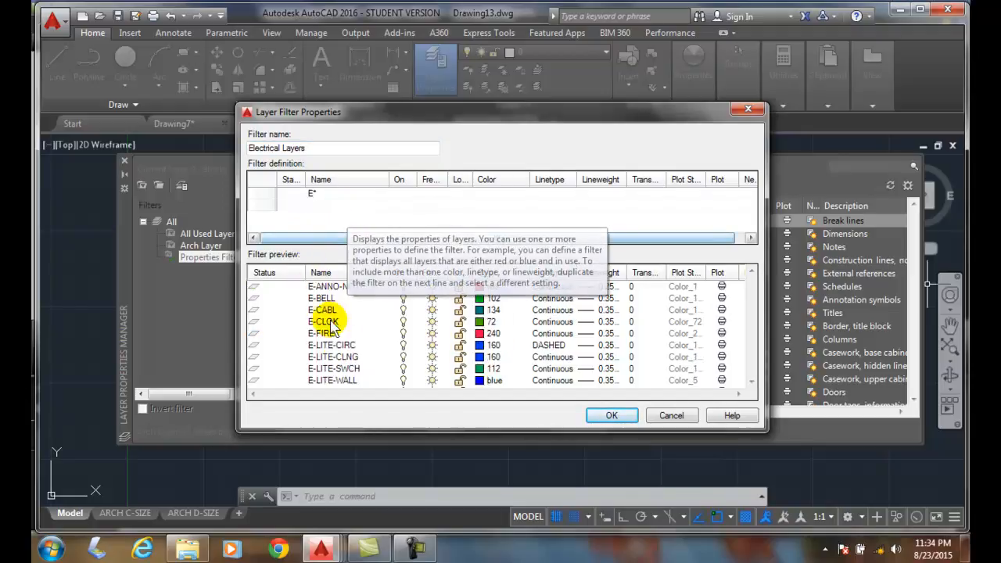
mouse_move(540, 352)
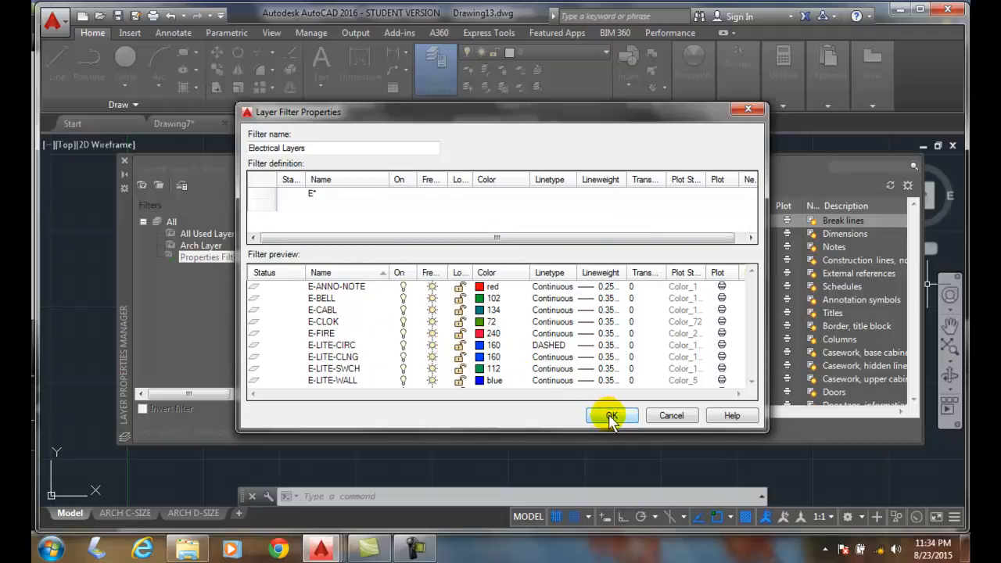
click(612, 416)
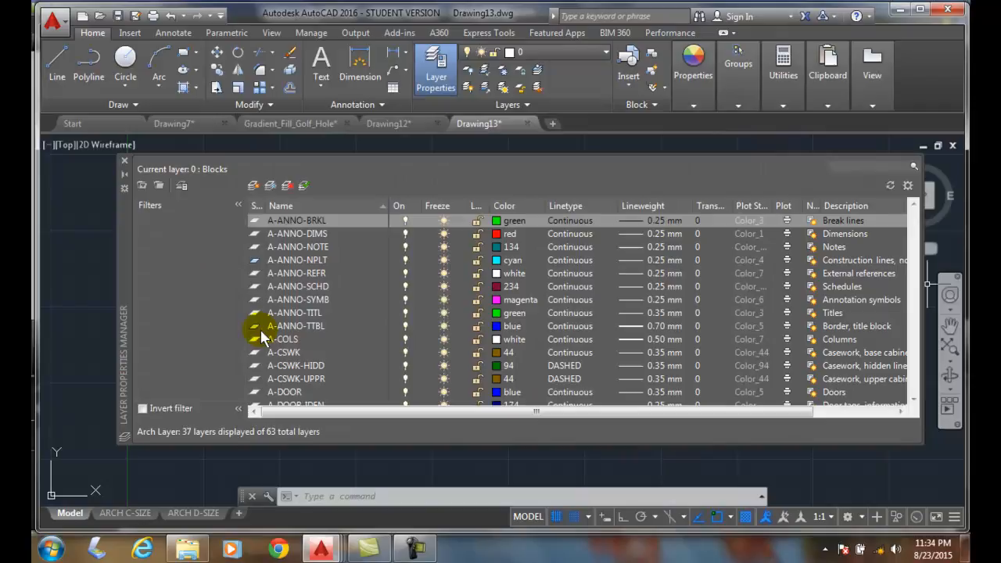
Step: Review the 14 Electrical and 37 Arch filter layers, then list all 63 layers again
click(211, 256)
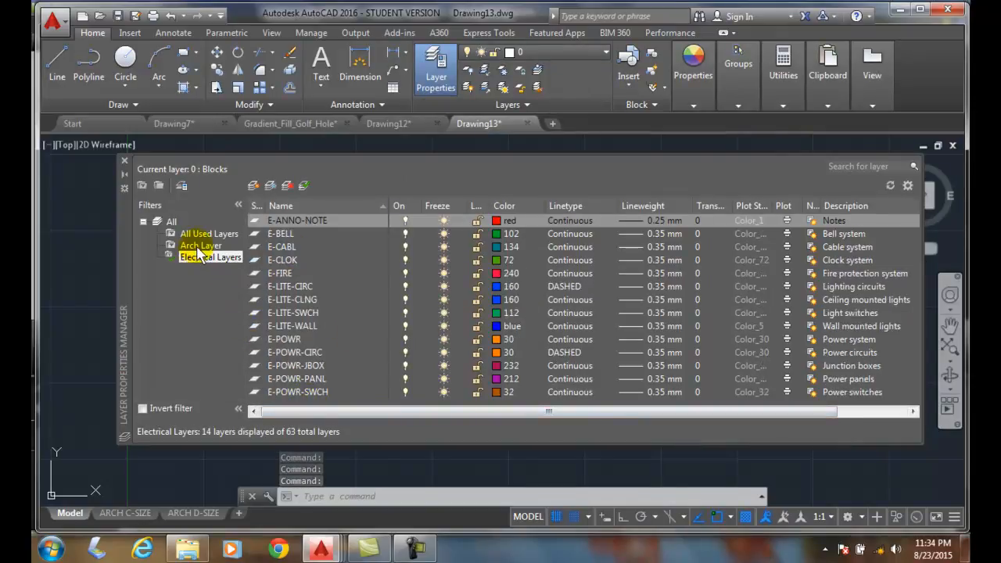
click(200, 245)
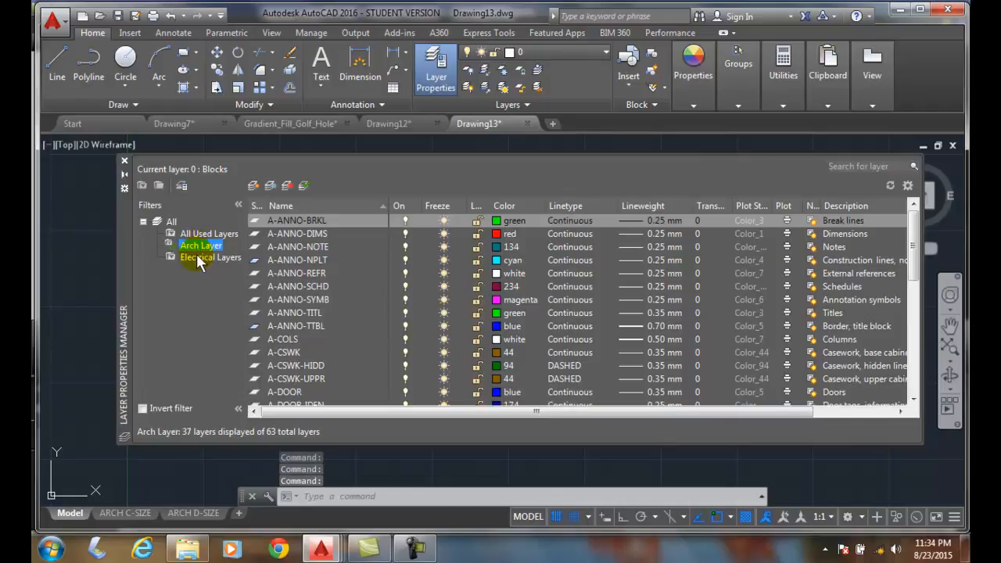
click(210, 257)
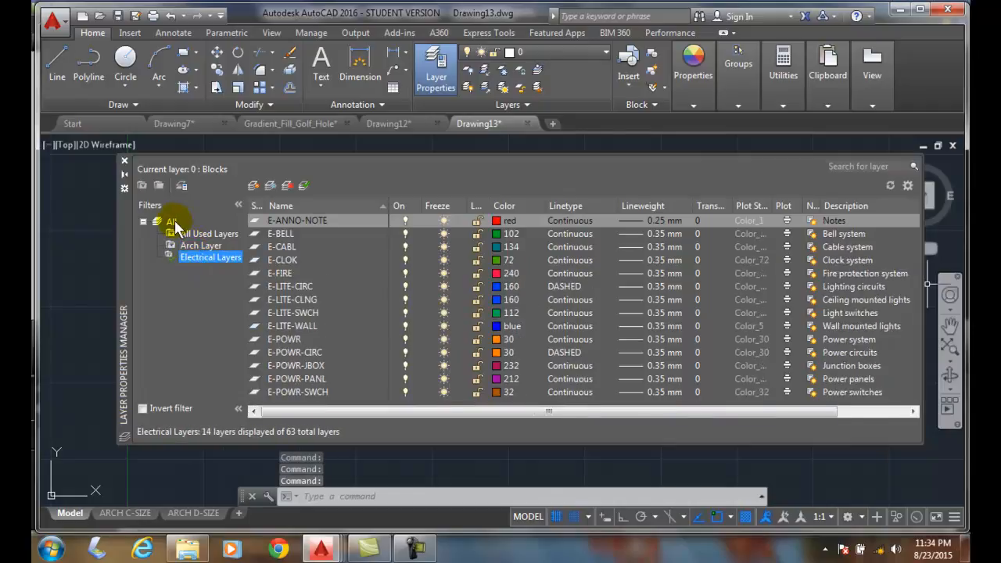
click(172, 222)
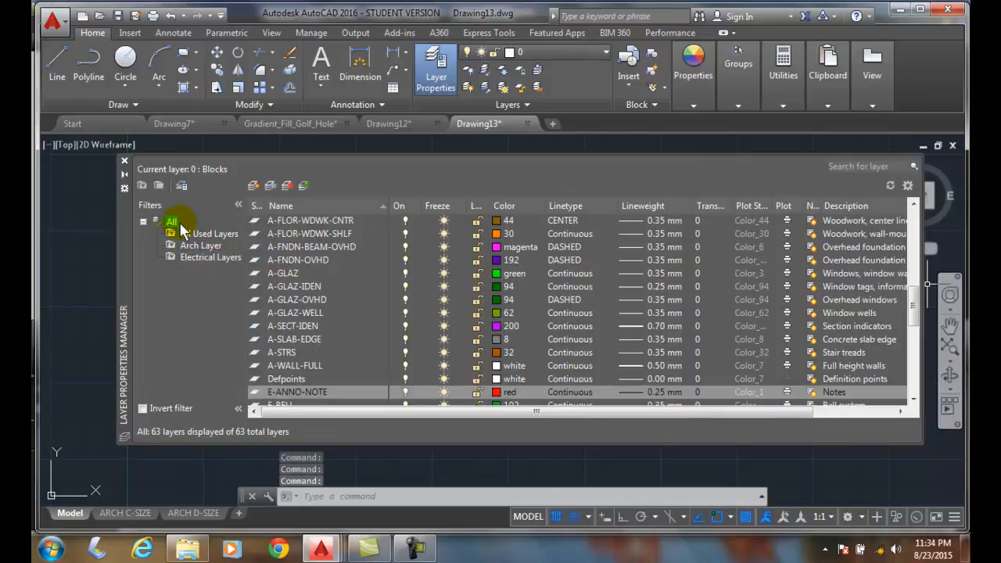
Step: Create property filter 'Plumbing Layers' with name criterion P*
click(142, 184)
text(Plu)
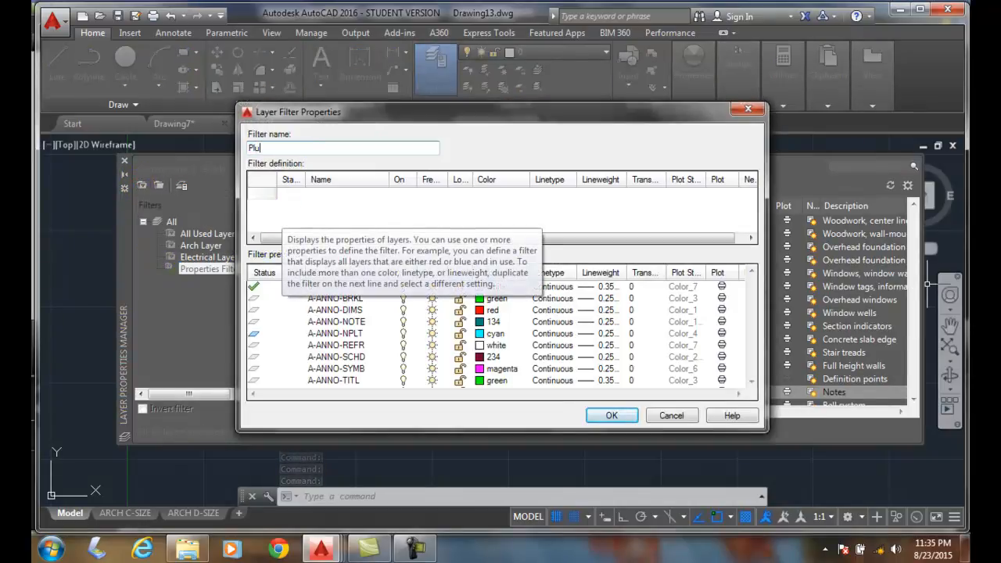
text(mbing)
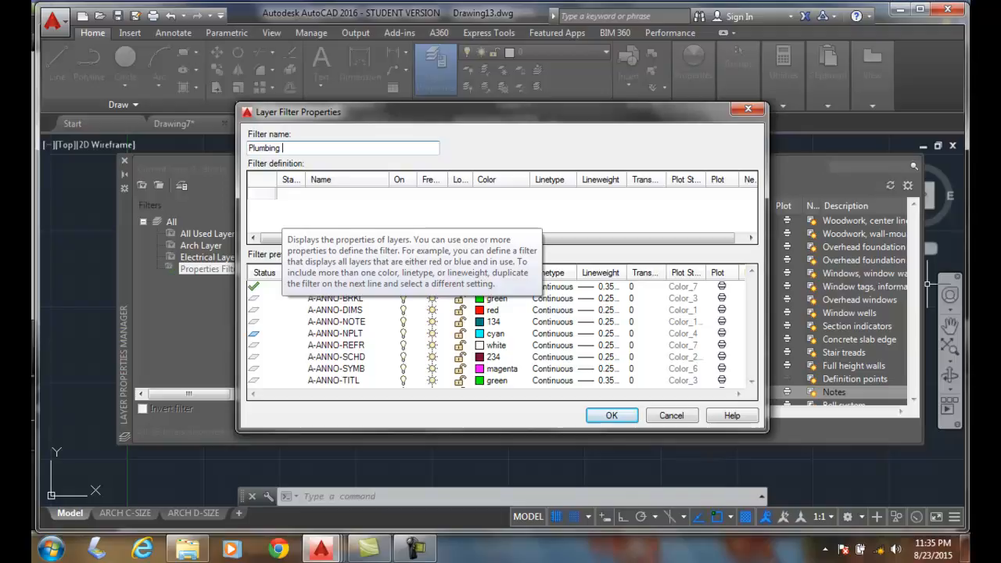
text(Layers)
click(347, 194)
text(P*)
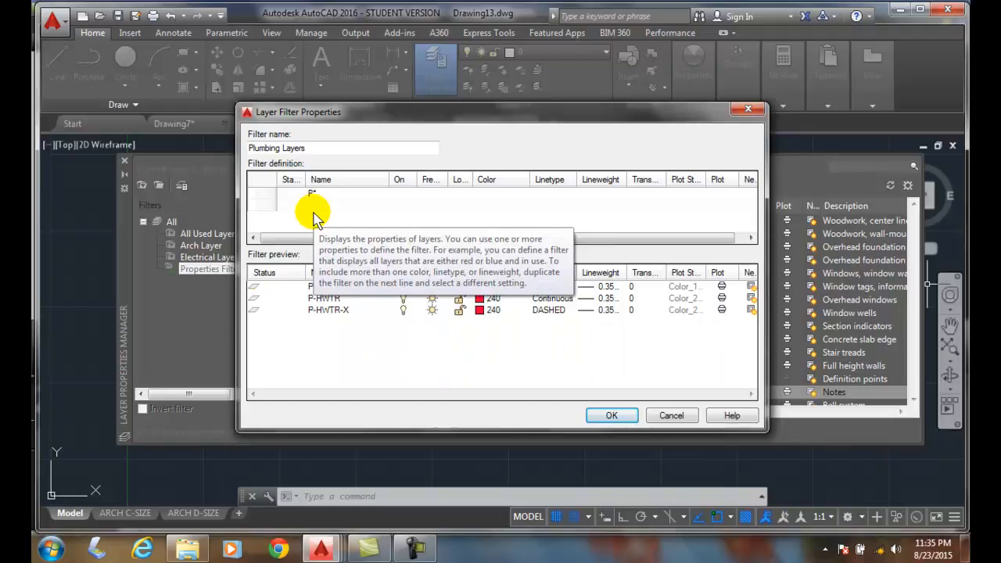
click(612, 415)
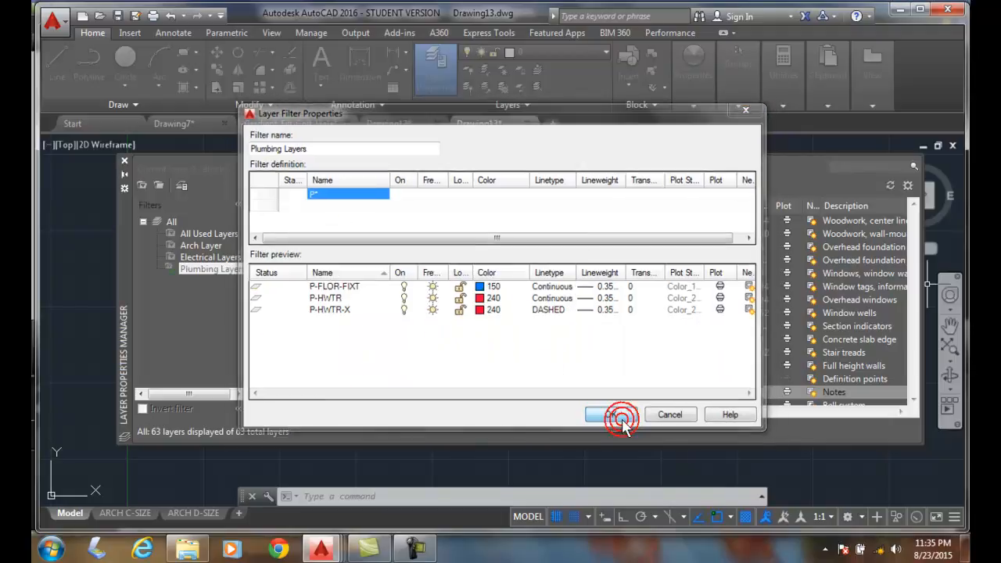
click(603, 414)
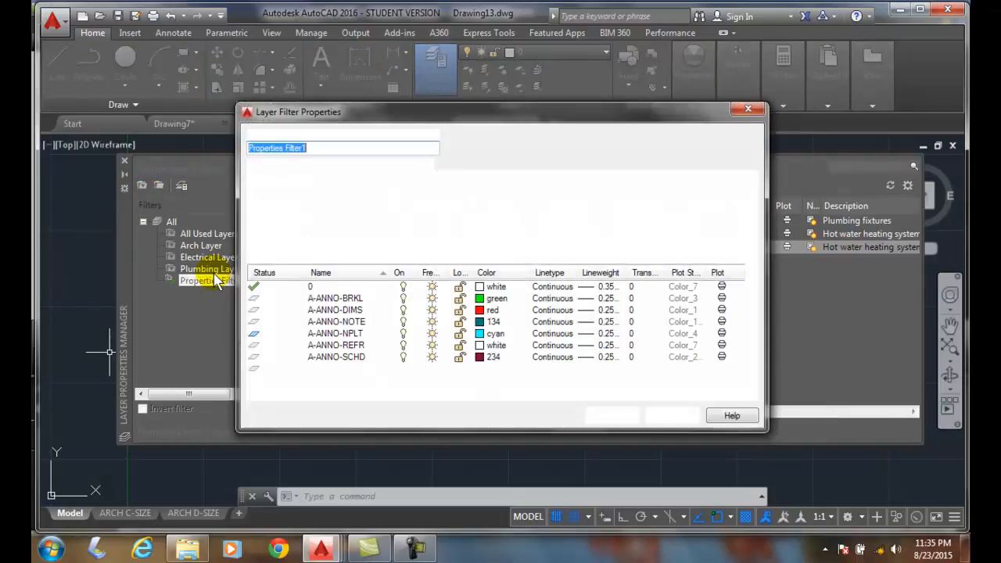
Step: Name the new filter 'Mech Layers' and give it the name criterion M*
text(Mech)
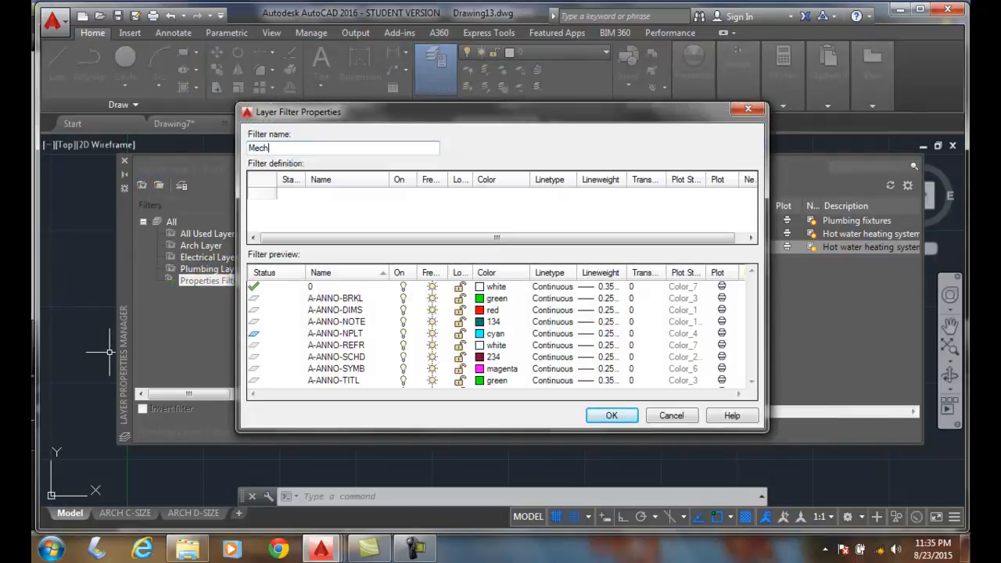
text(Layer)
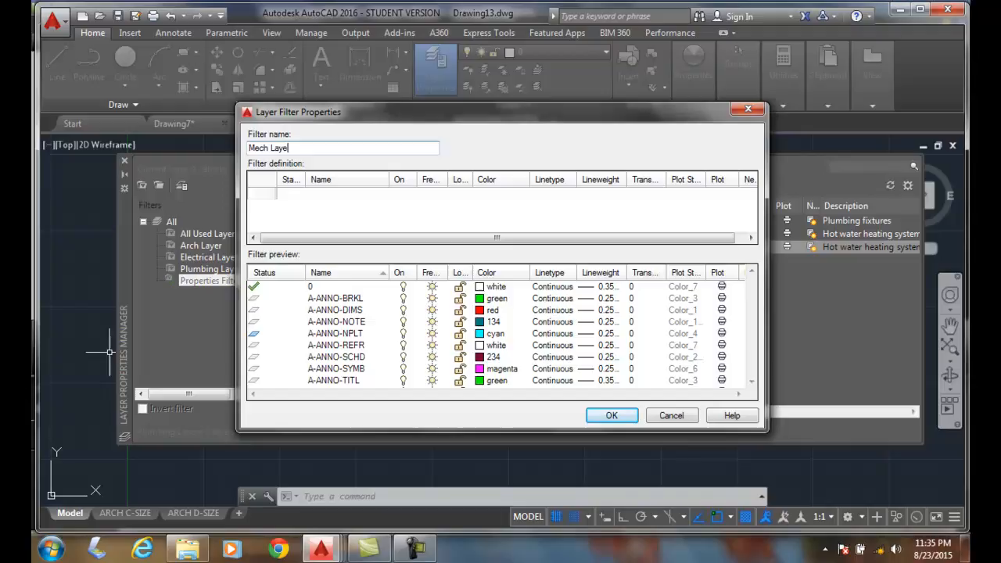
text(rs)
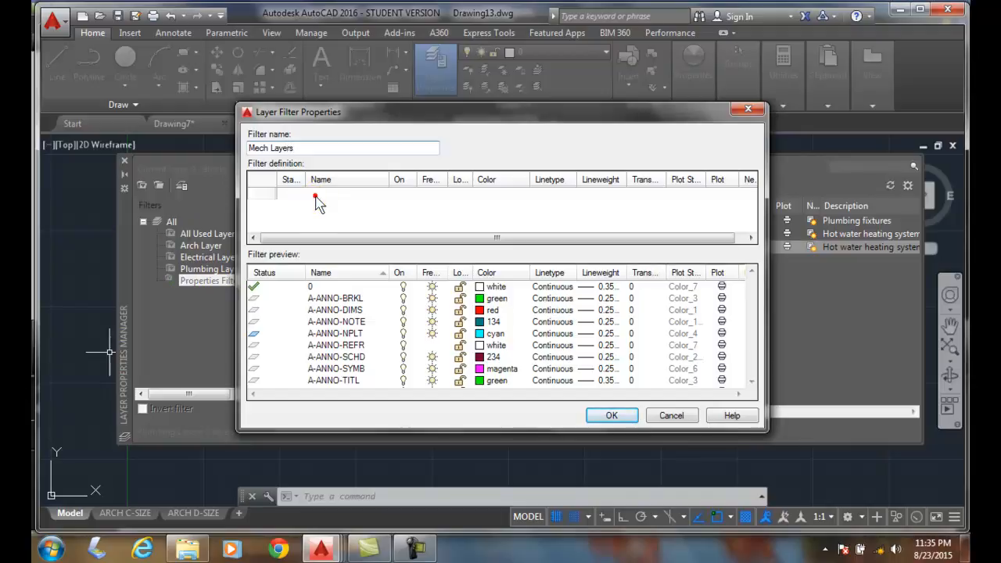
text(M*)
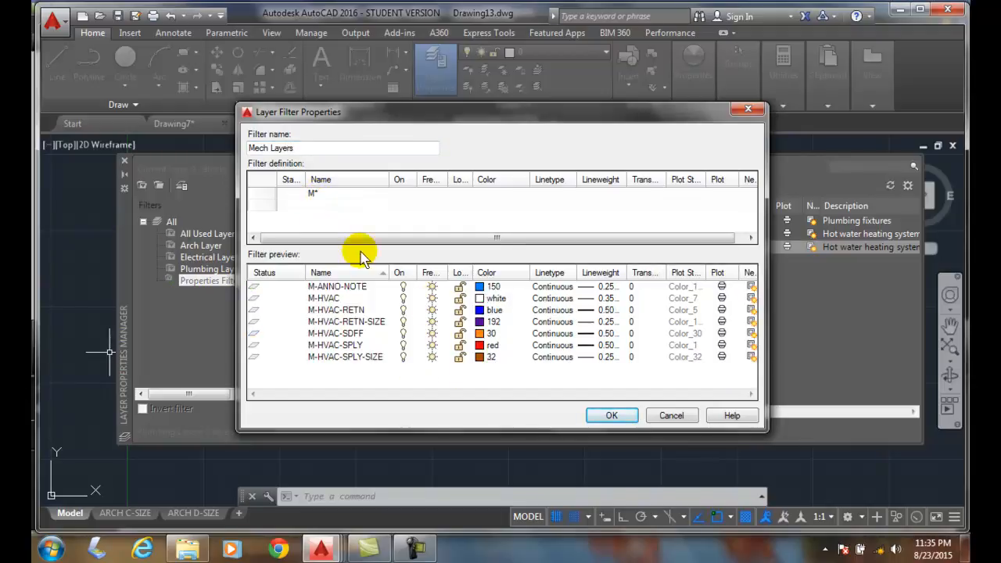
Step: Save Mech Layers, view its 7 matching layers, then view Arch Layer's 37 layers
click(611, 416)
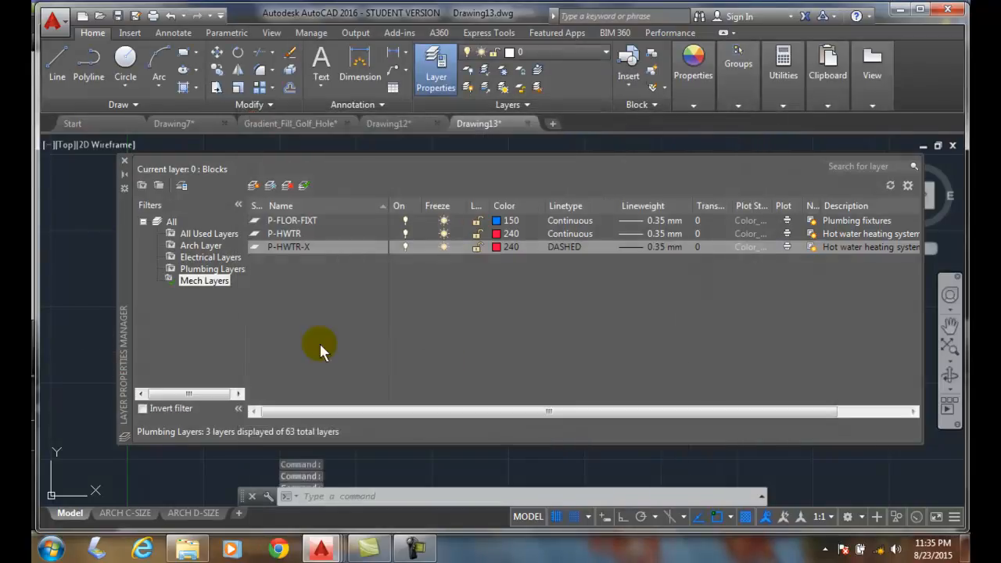
click(204, 280)
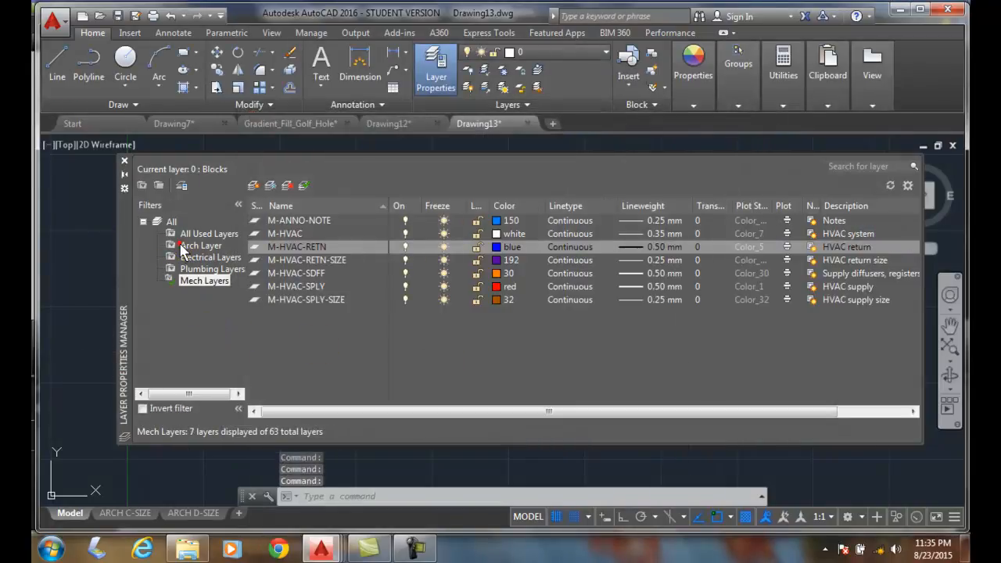
click(201, 245)
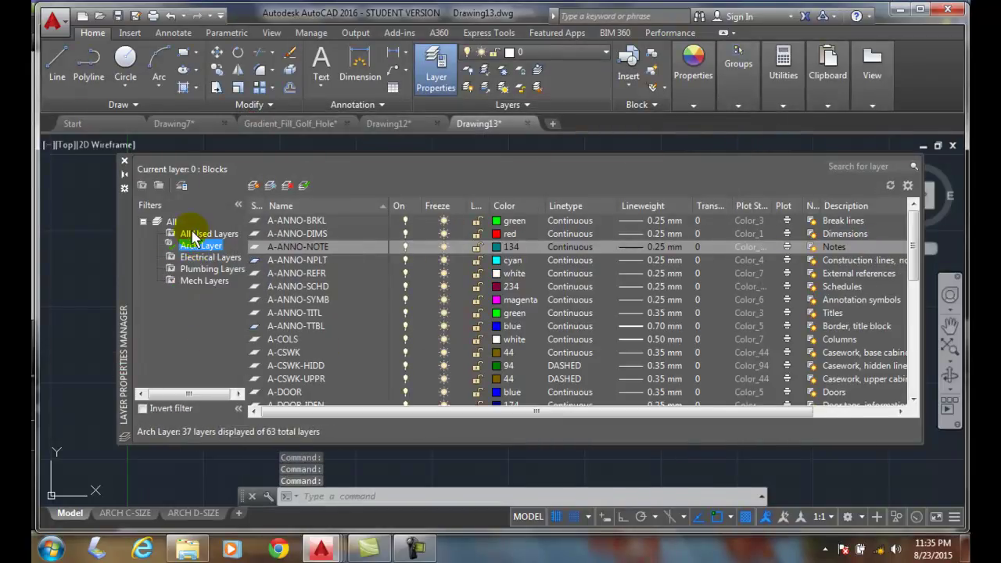
mouse_move(144, 184)
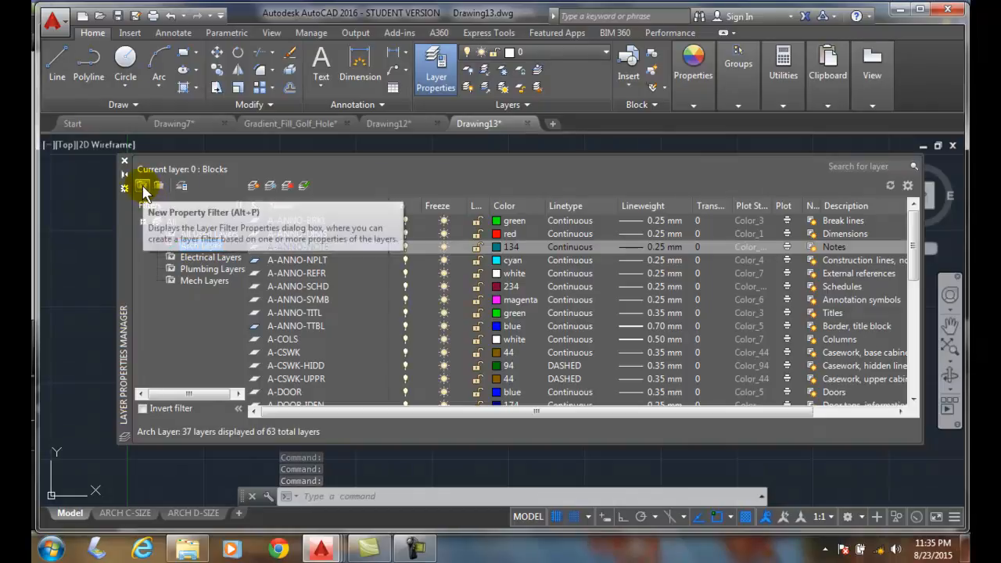
Step: Start a new filter named 'Arch Annotation' with name criterion A-ANNO*
click(144, 191)
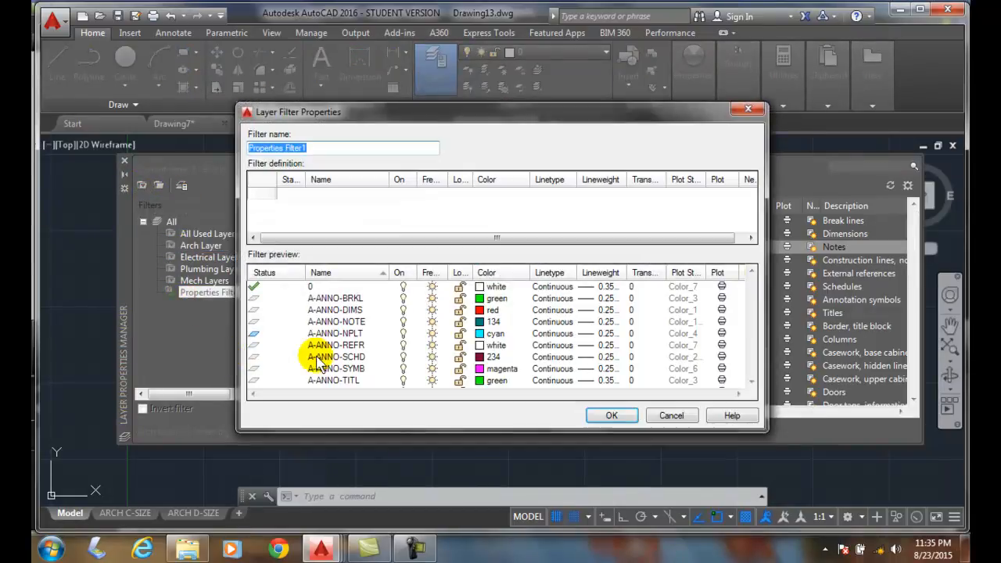
mouse_move(336, 272)
text(A)
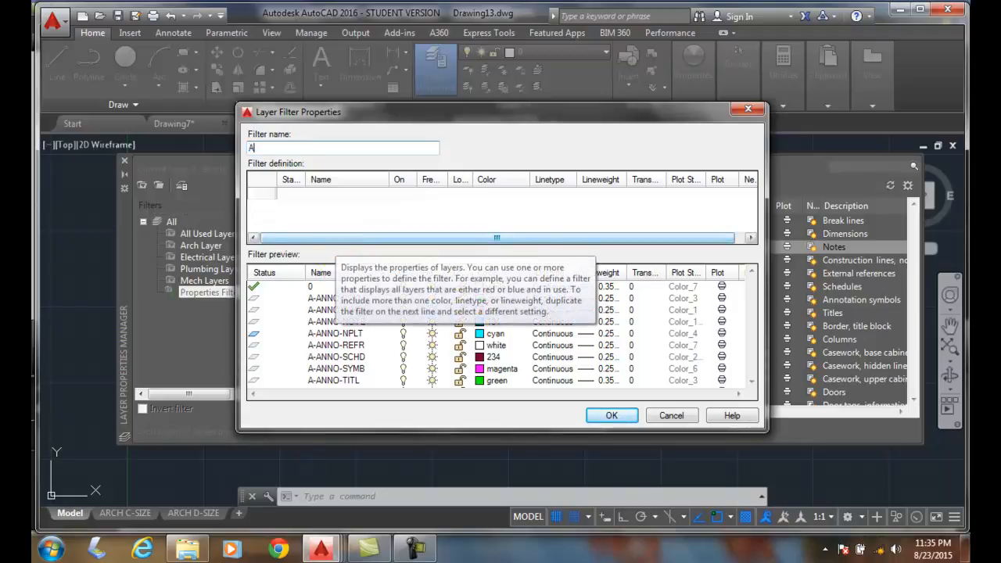
text(rch)
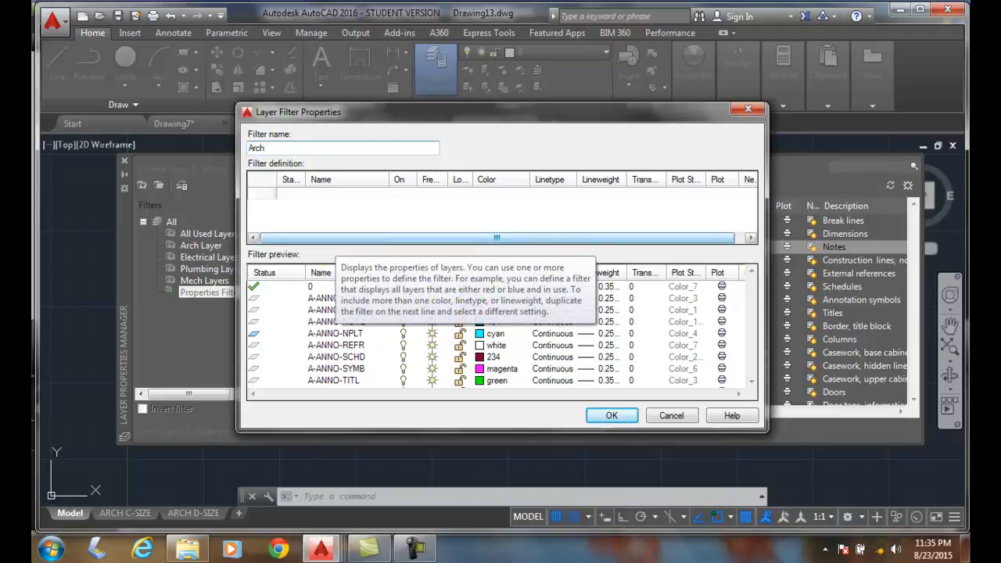
text(Anno)
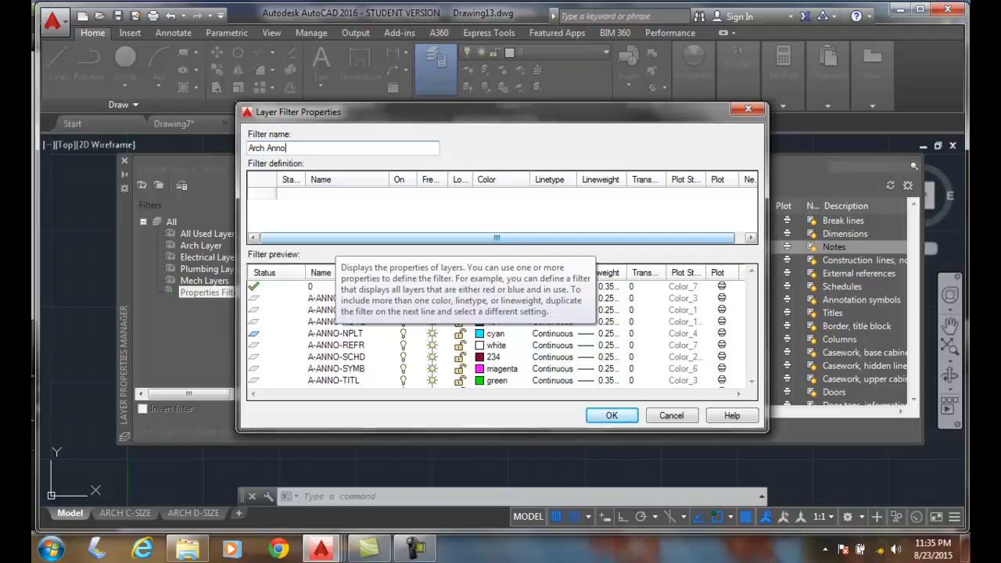
text(tation)
click(347, 194)
text(A-ANN)
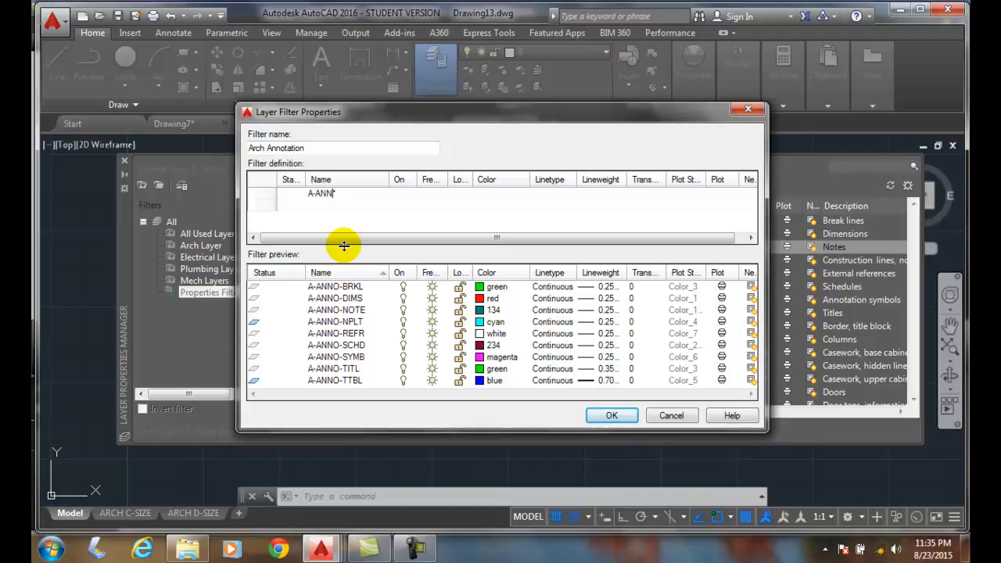
text(O*)
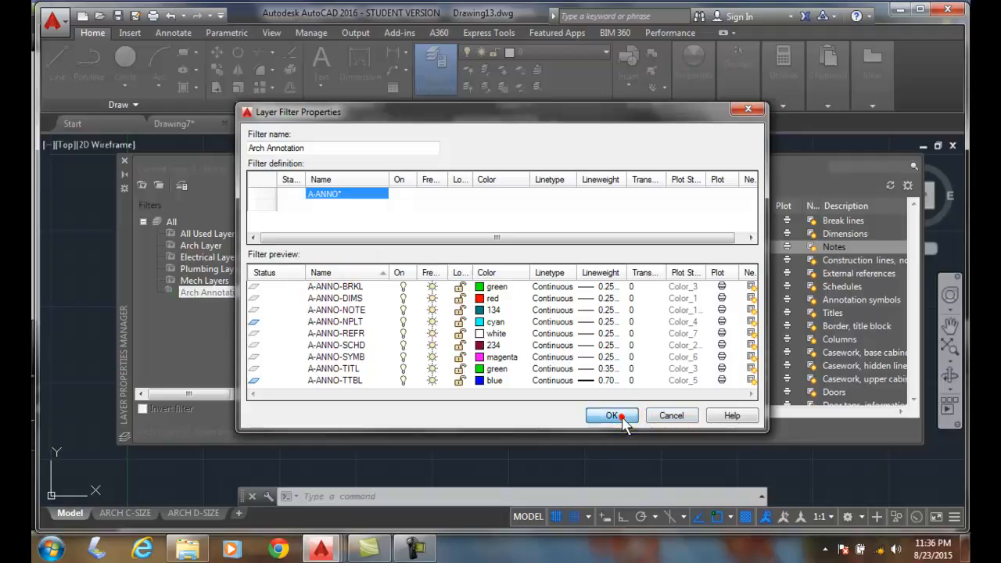
Step: Save Arch Annotation, compare its 9 layers with Arch Layer's 37, then list all 63
click(614, 416)
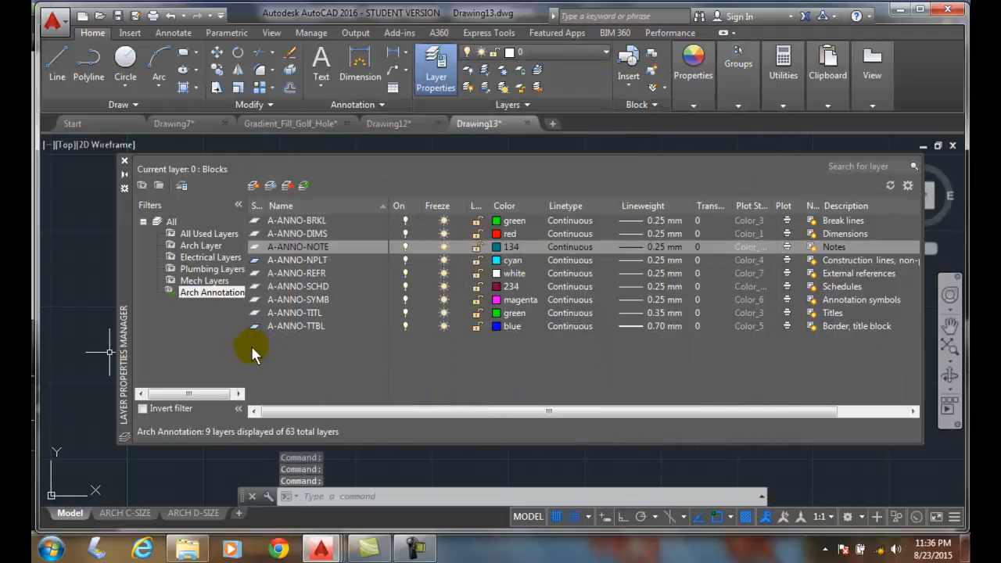
mouse_move(253, 291)
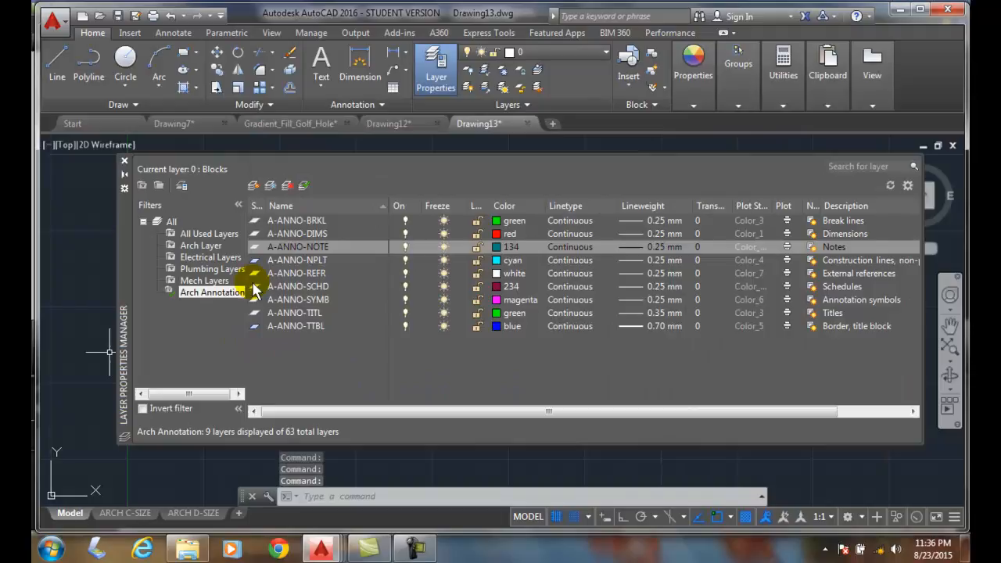
mouse_move(188, 265)
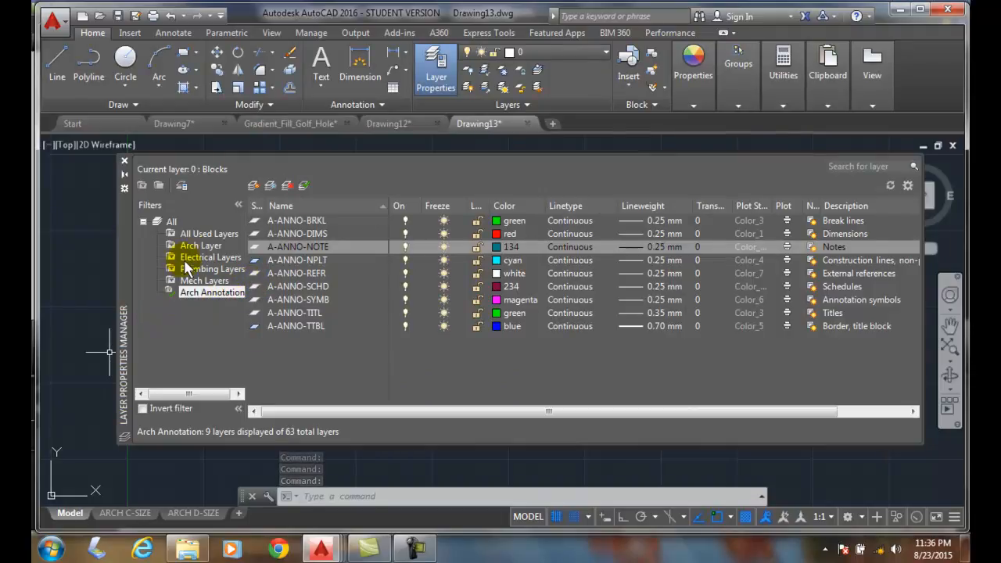
click(200, 246)
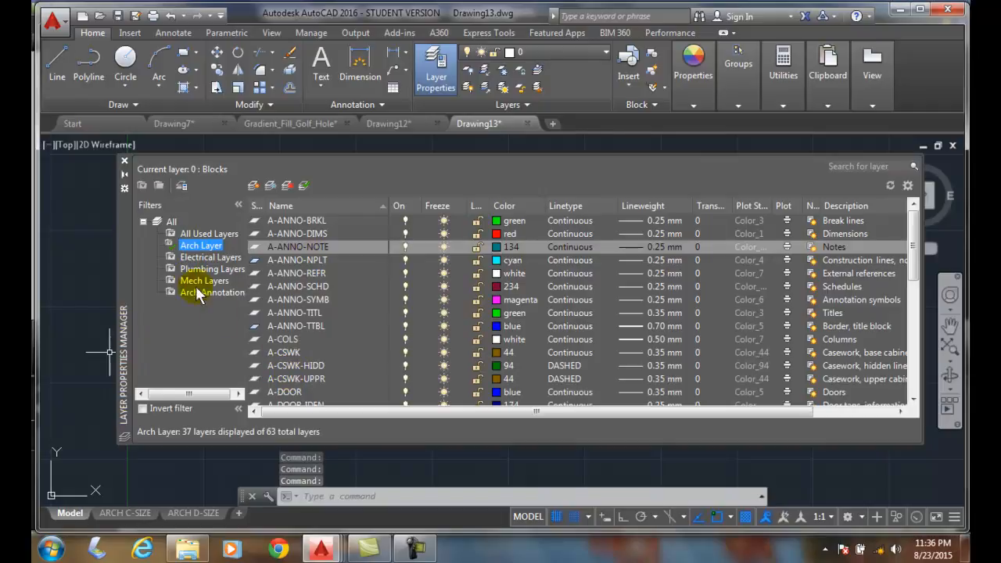
click(212, 293)
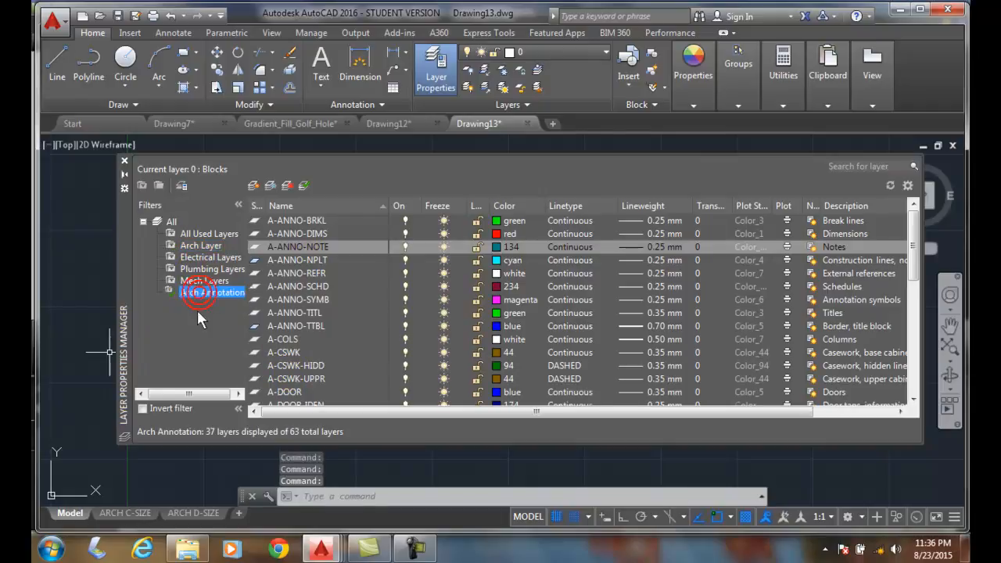
click(212, 293)
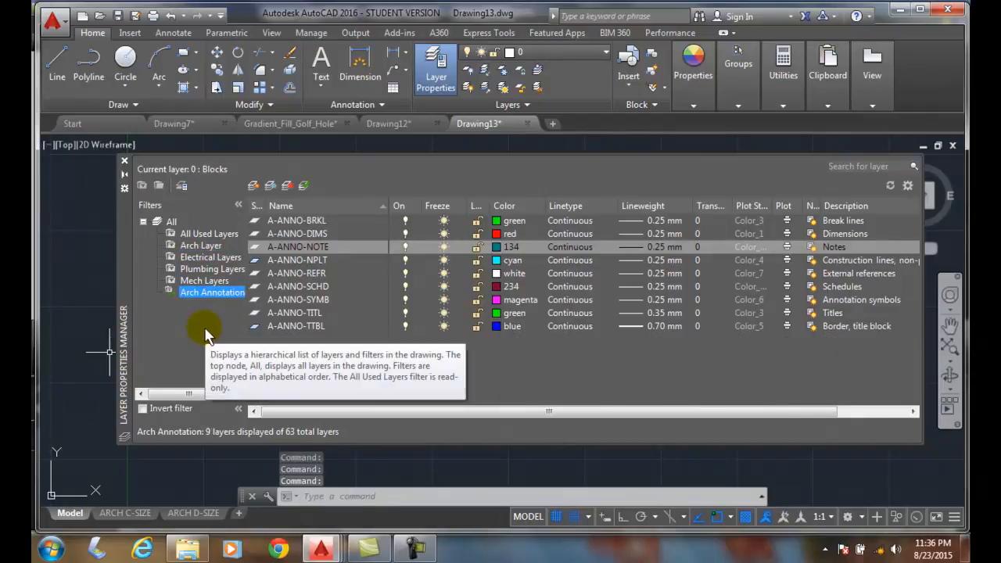
click(172, 221)
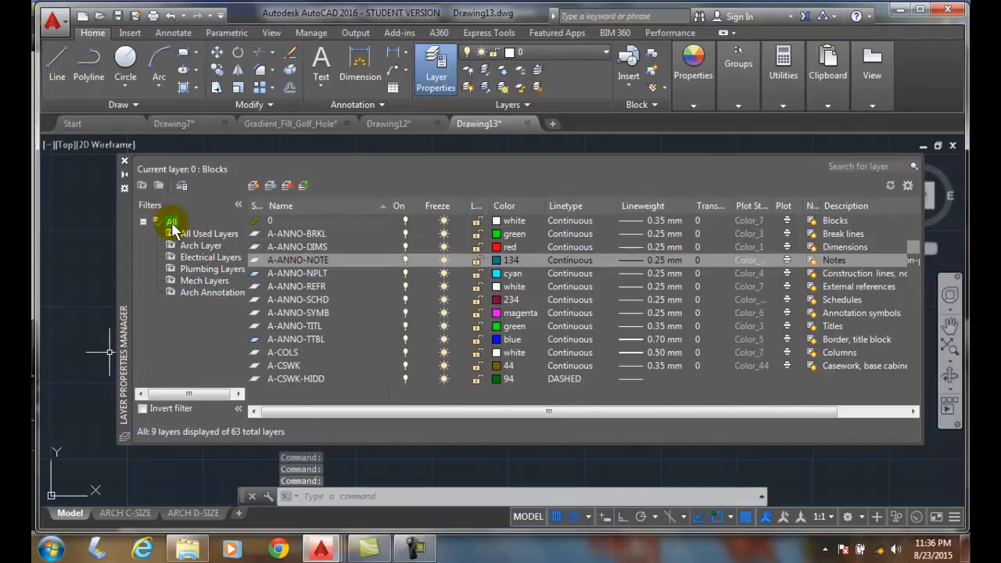
click(170, 222)
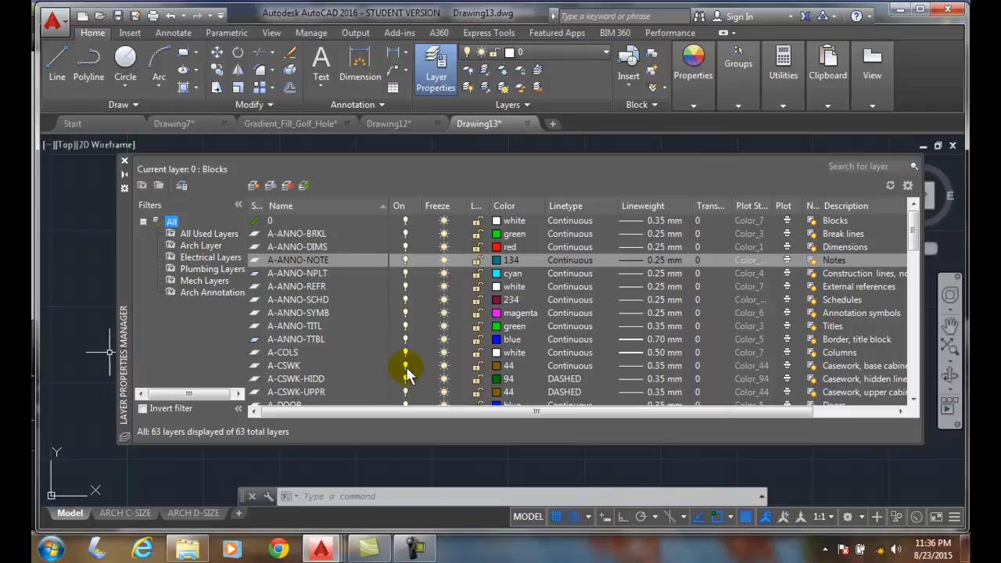
mouse_move(141, 269)
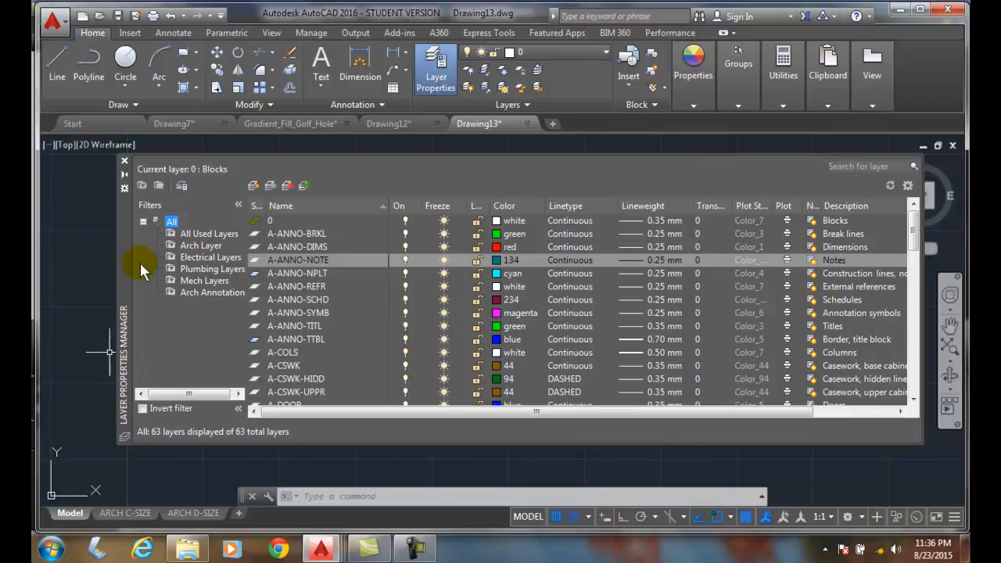
mouse_move(186, 322)
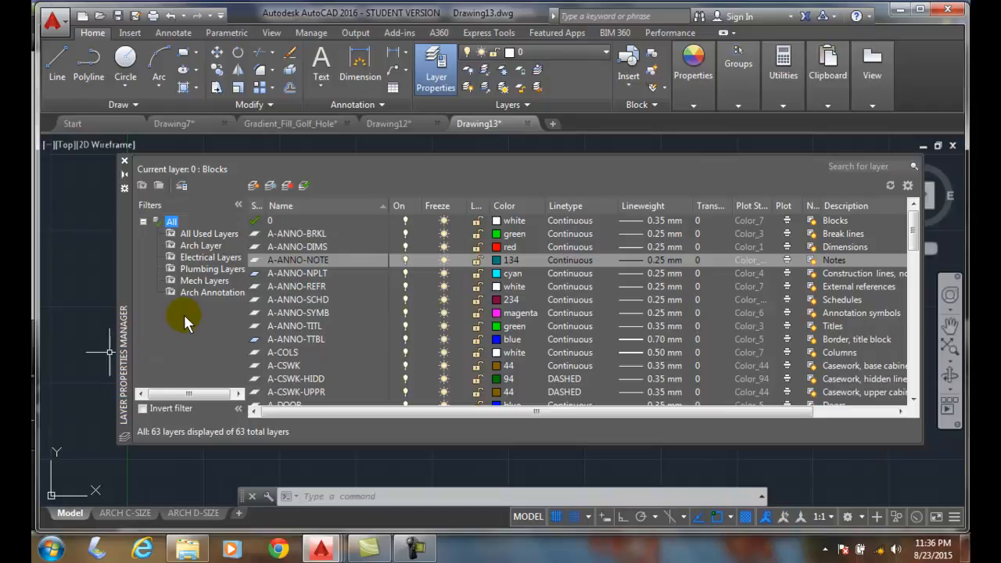
mouse_move(346, 307)
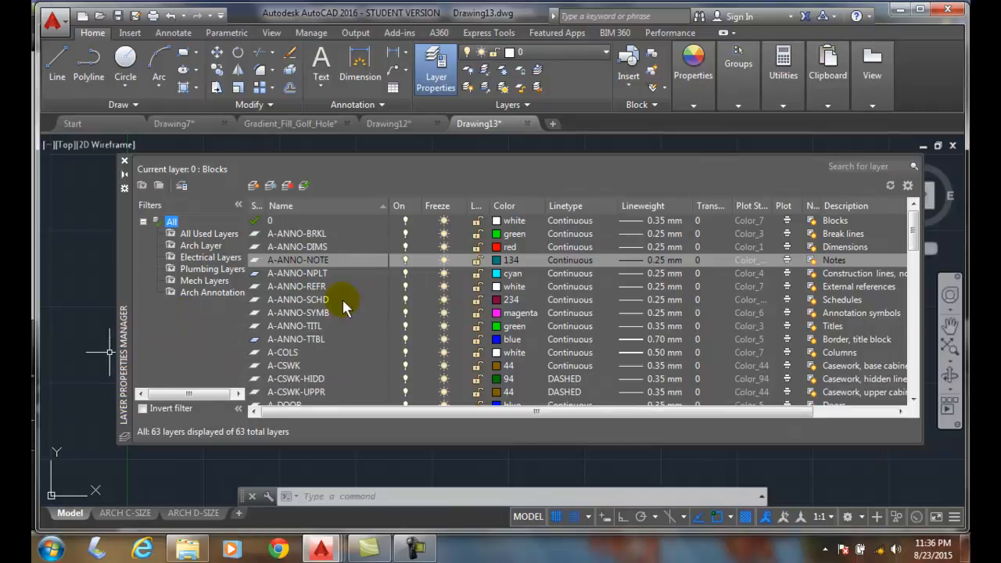
mouse_move(144, 391)
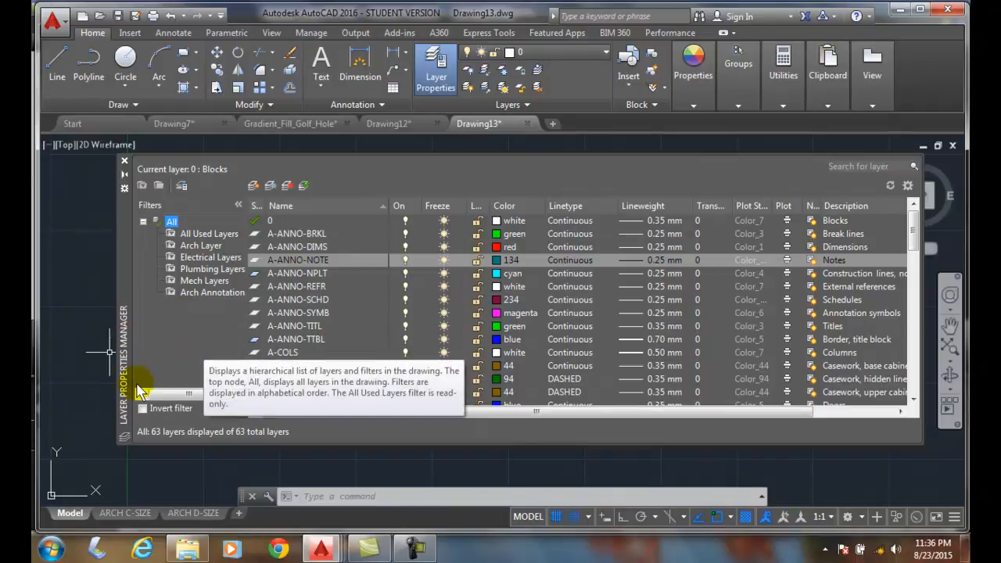